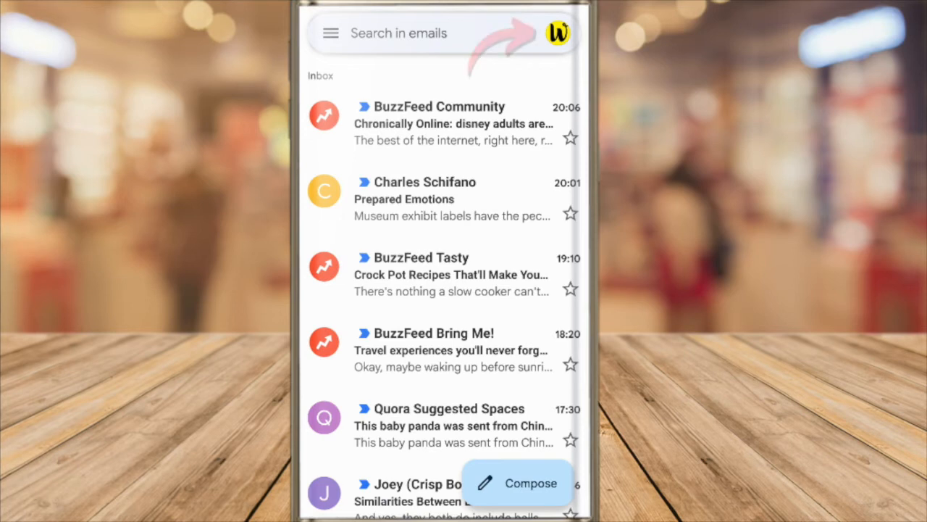
- Switch Gmail from the first account's inbox to the second added account's inbox via the profile picture
{"action": "left_click", "coordinate": [556, 34]}
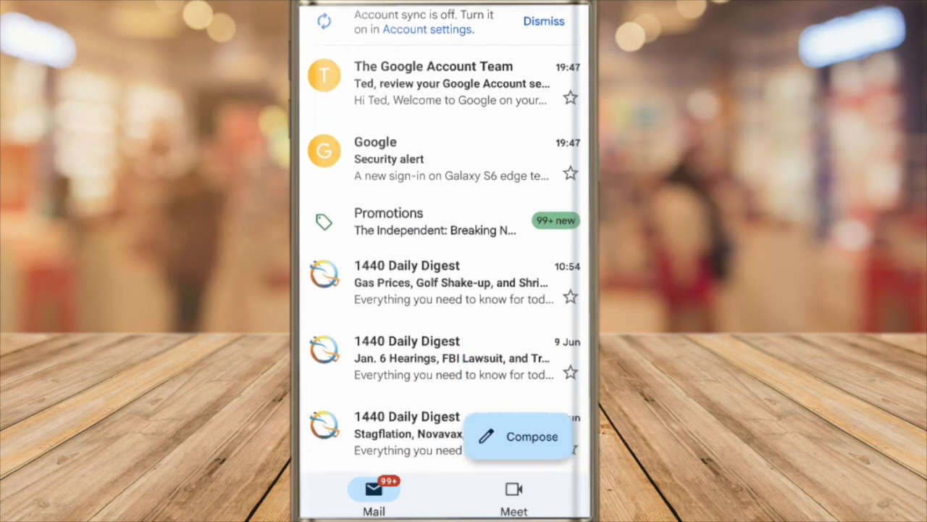
{"action": "scroll", "scroll_direction": "down", "scroll_amount": 3}
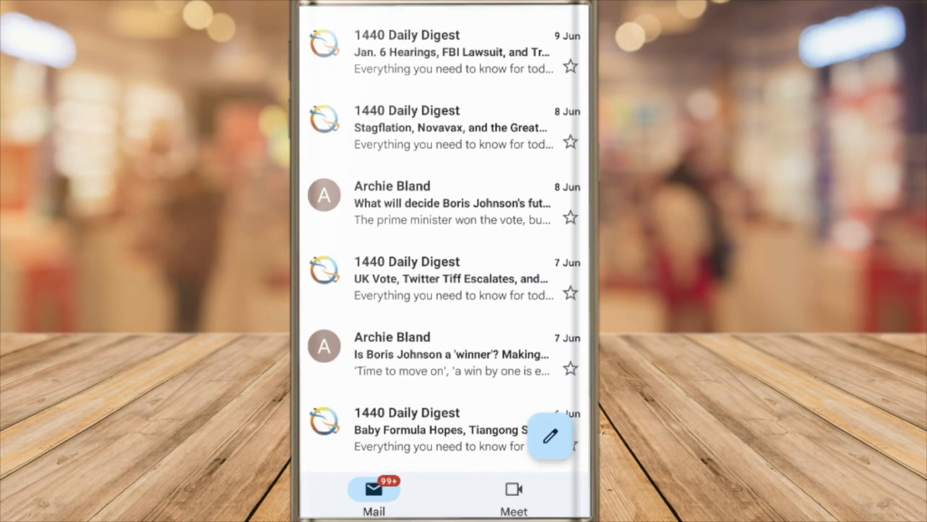